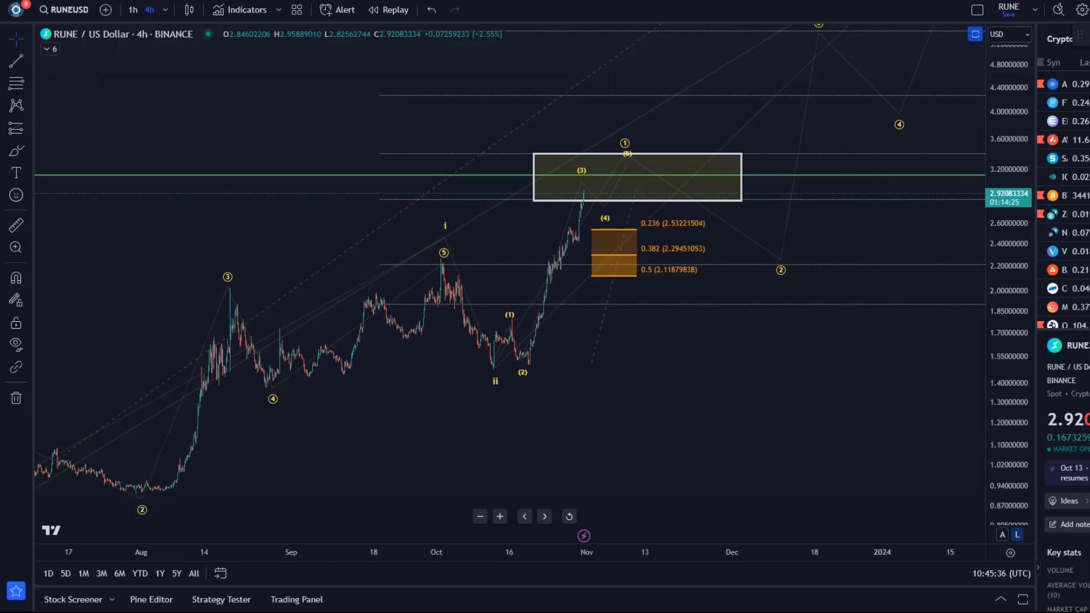
mouse_move(290, 294)
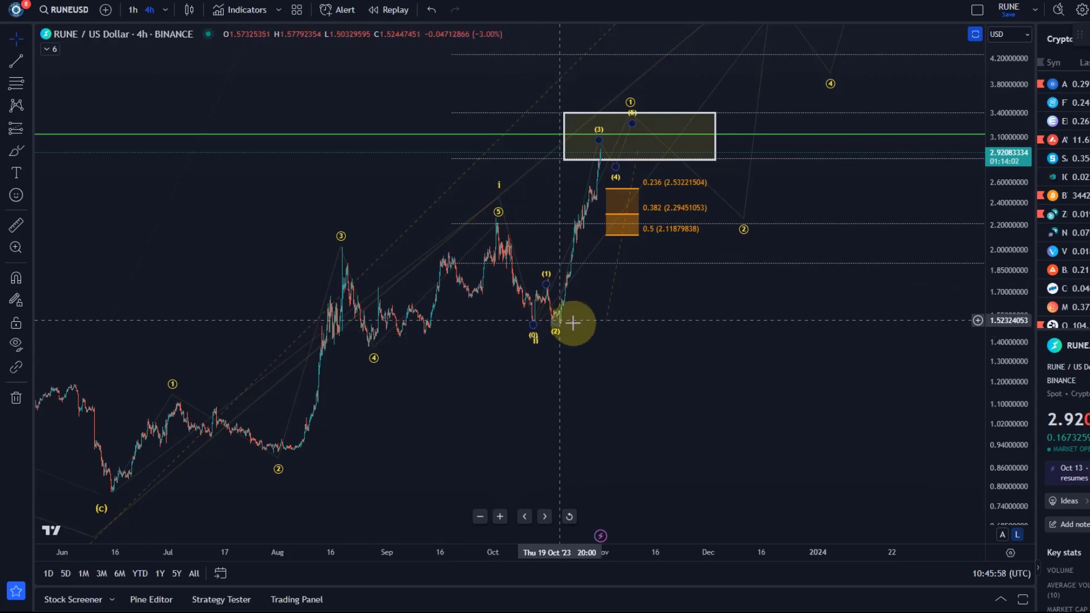
Step: Pan and compress the price scale to reveal the upper Fib extension targets up to level 2
left_click_drag(573, 322, 413, 406)
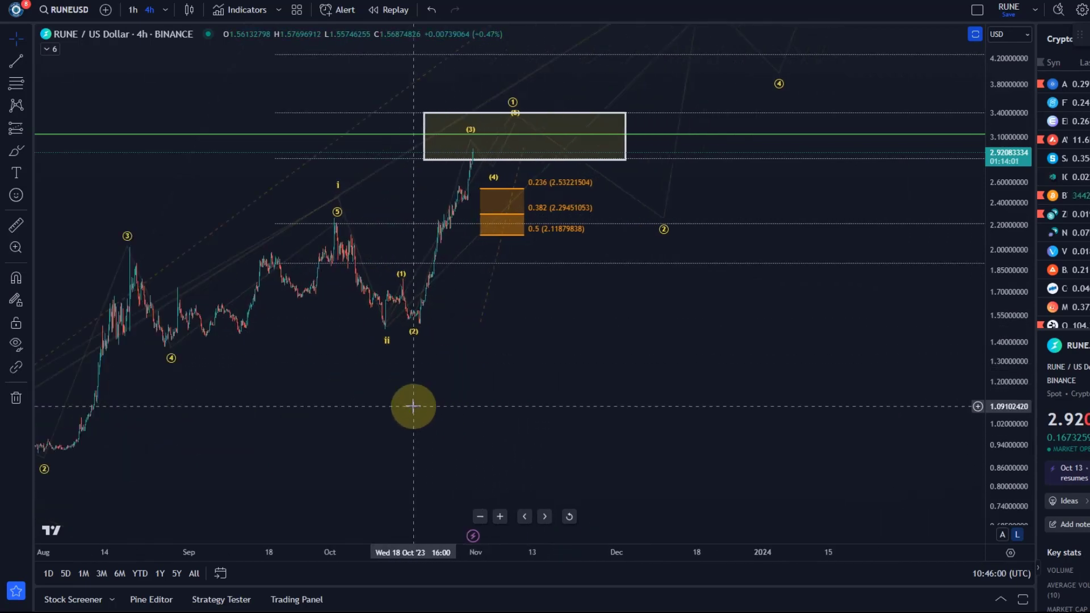
left_click_drag(413, 406, 497, 417)
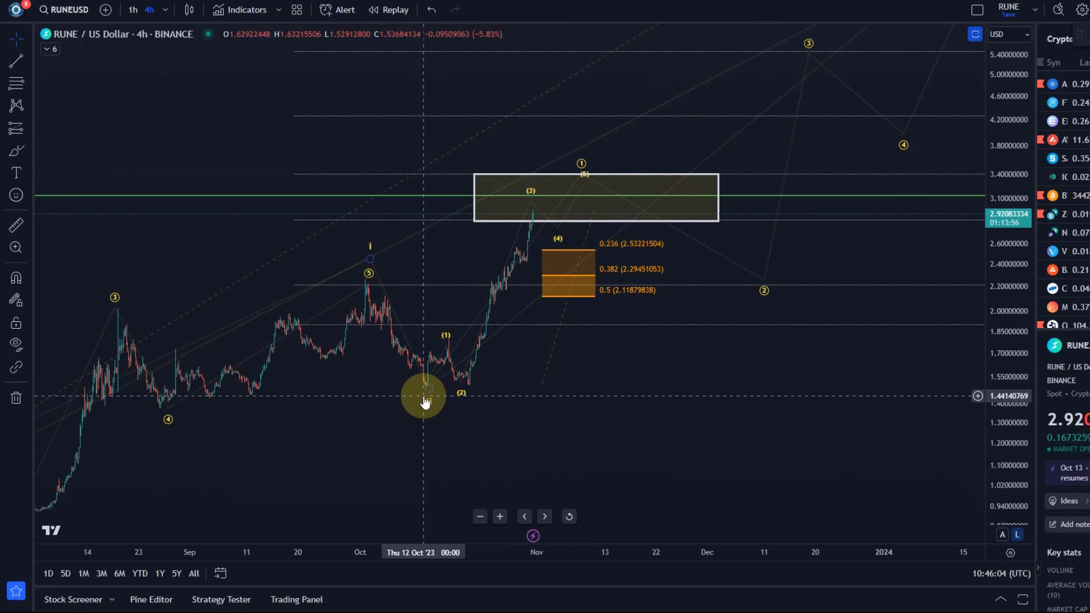
mouse_move(421, 377)
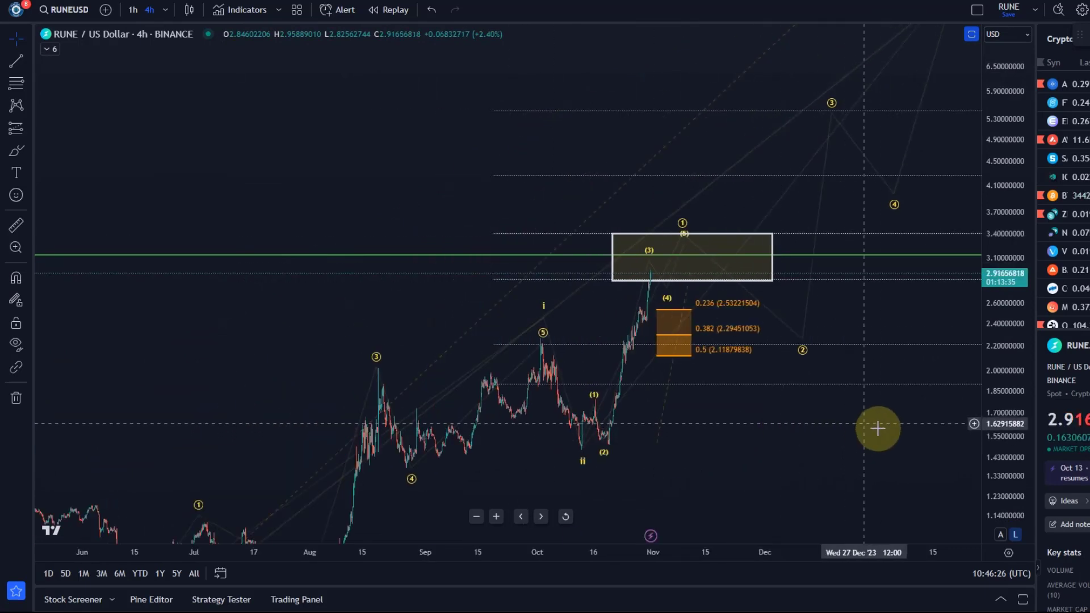
left_click_drag(878, 428, 768, 456)
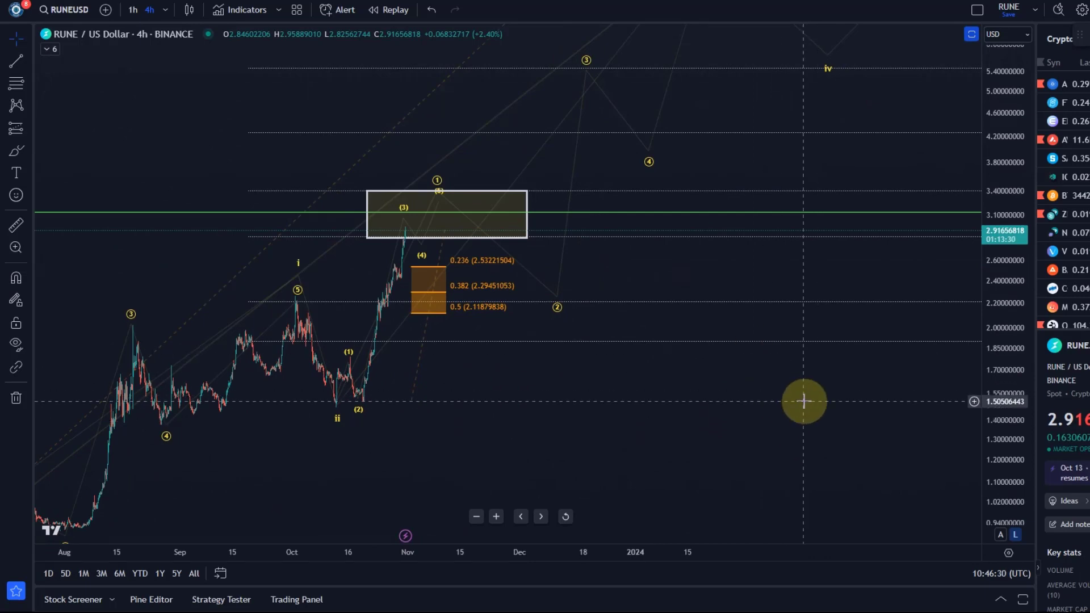
left_click_drag(805, 401, 456, 427)
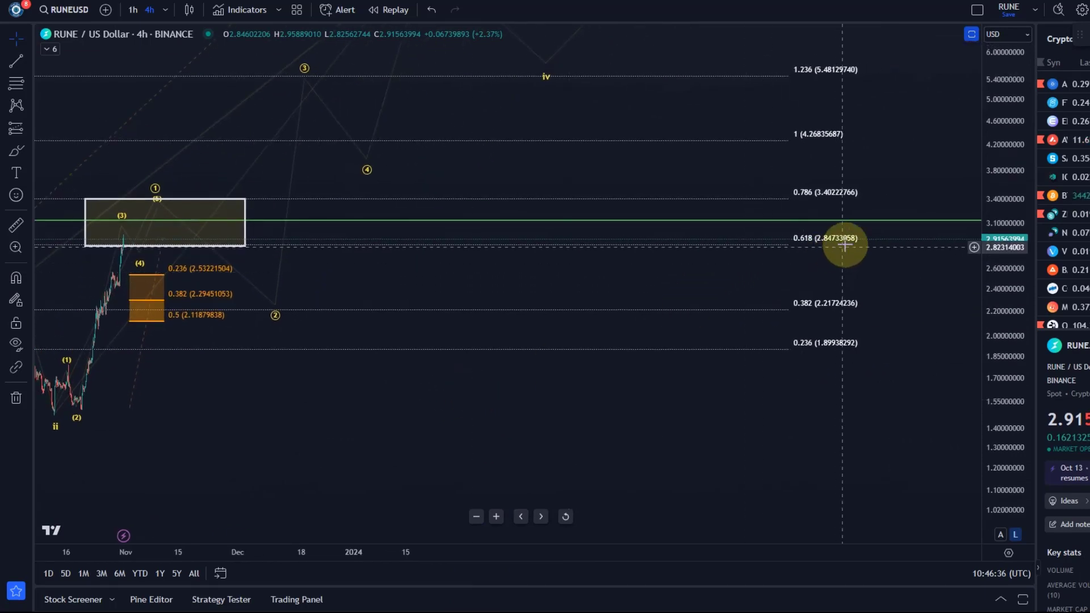
mouse_move(382, 428)
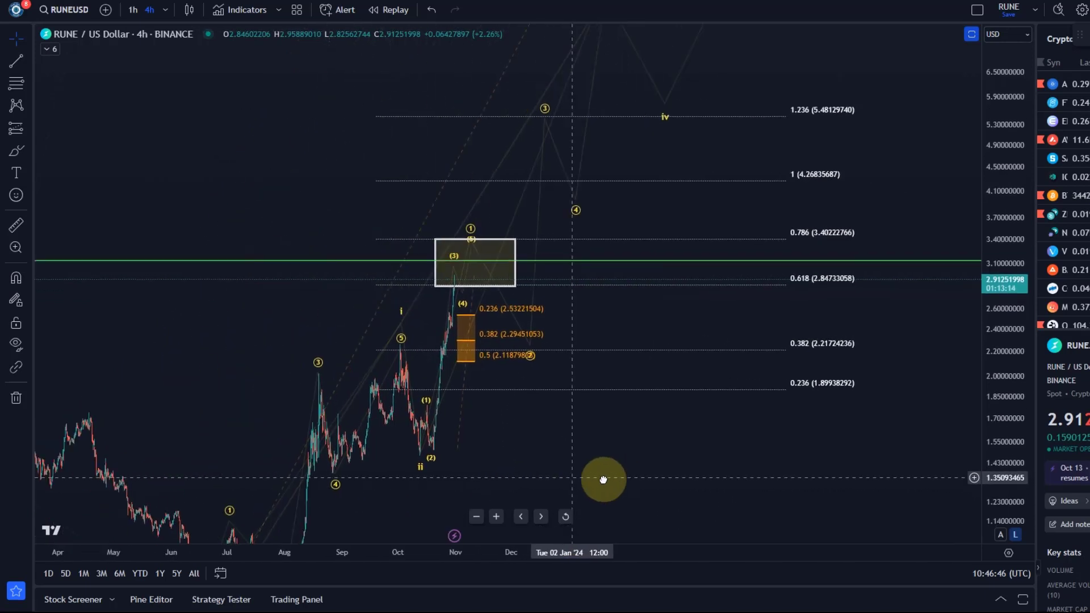
left_click_drag(603, 479, 437, 498)
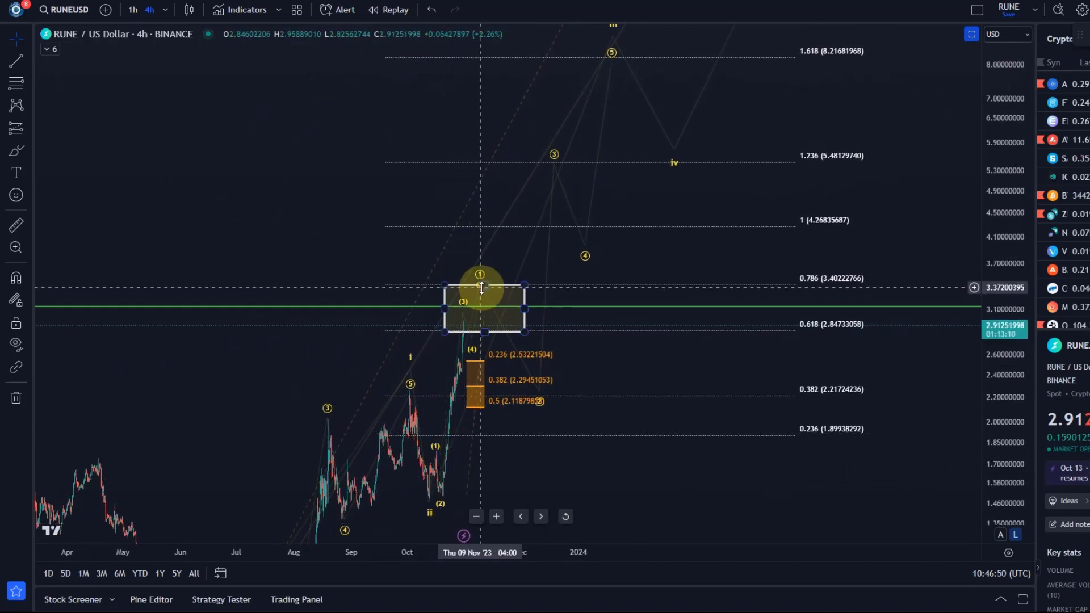
left_click_drag(483, 291, 482, 307)
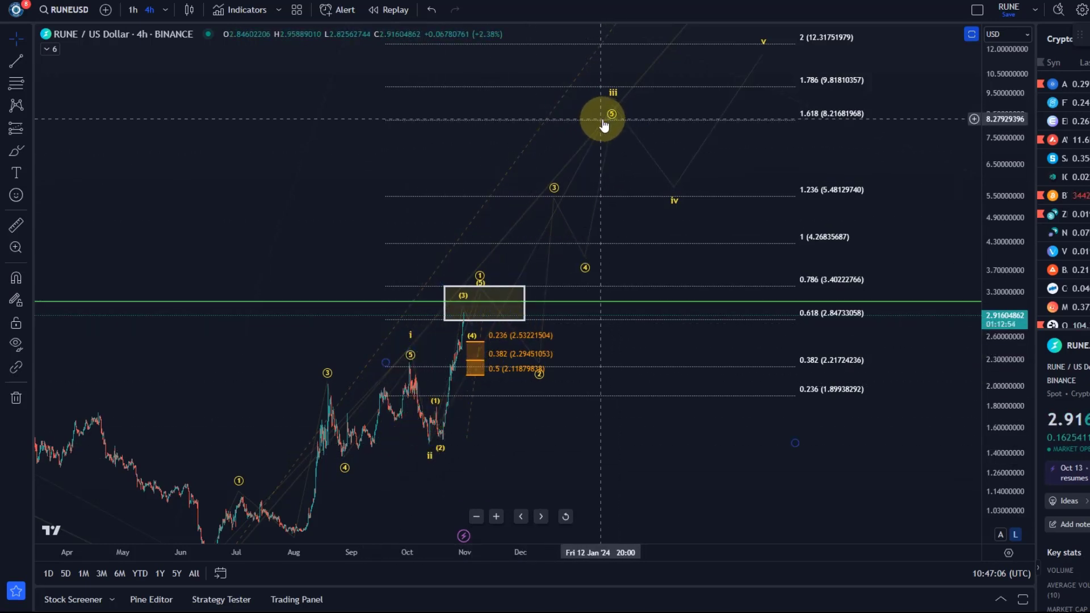
Step: Inspect a dashed projection line, then pan back across waves since April to the current rally
left_click(607, 119)
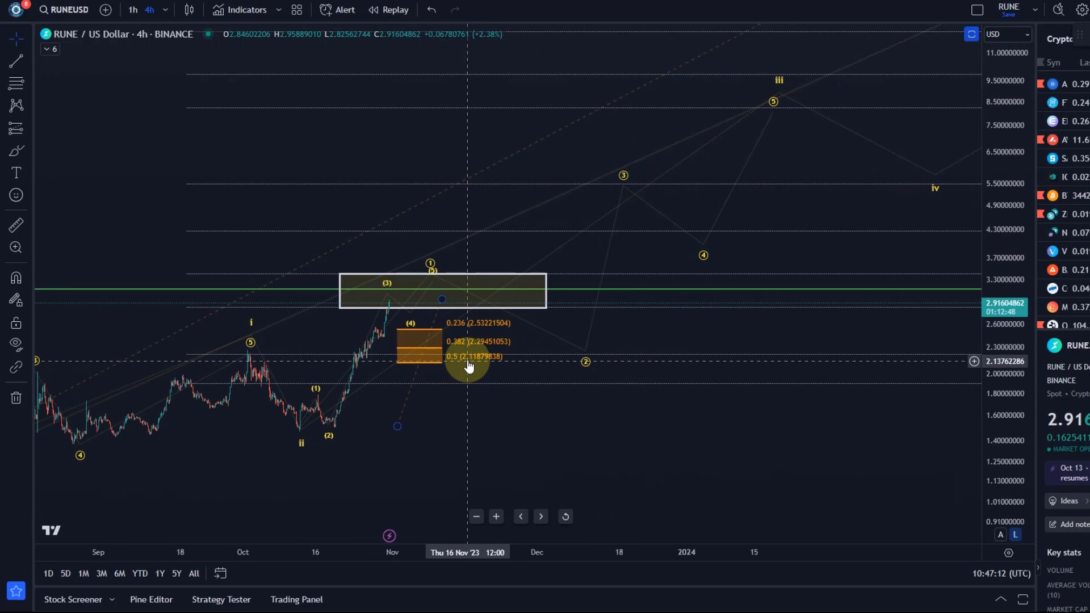
left_click_drag(467, 366, 368, 432)
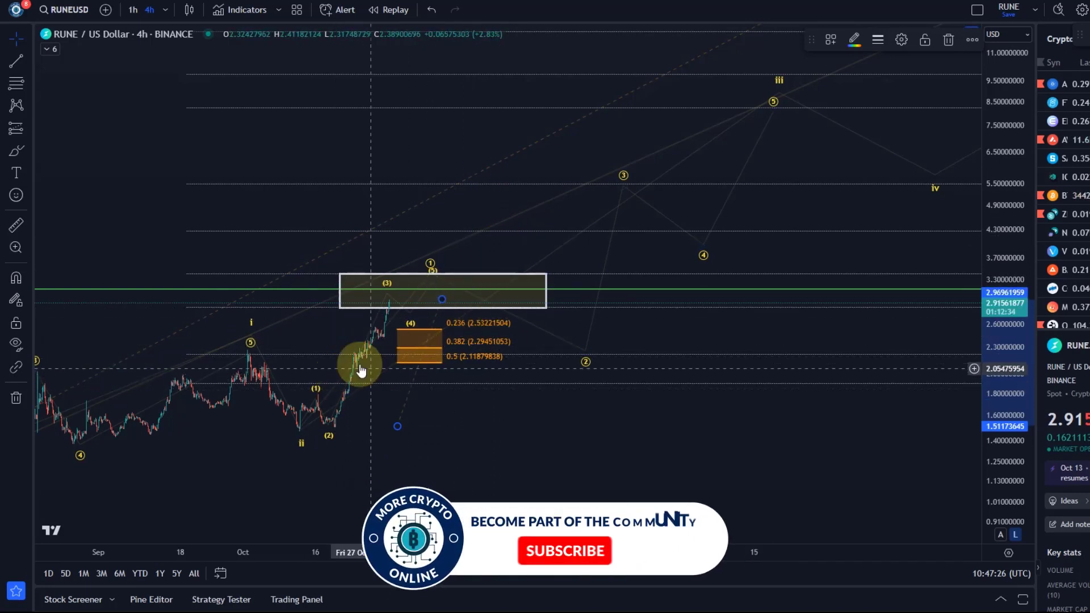
left_click(565, 551)
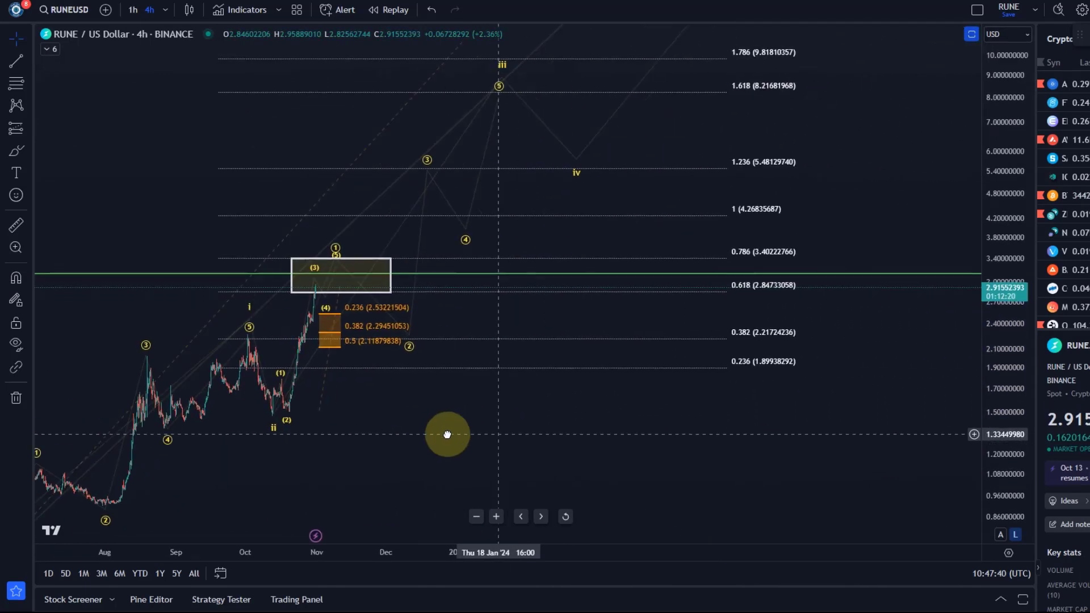
left_click_drag(447, 435, 285, 304)
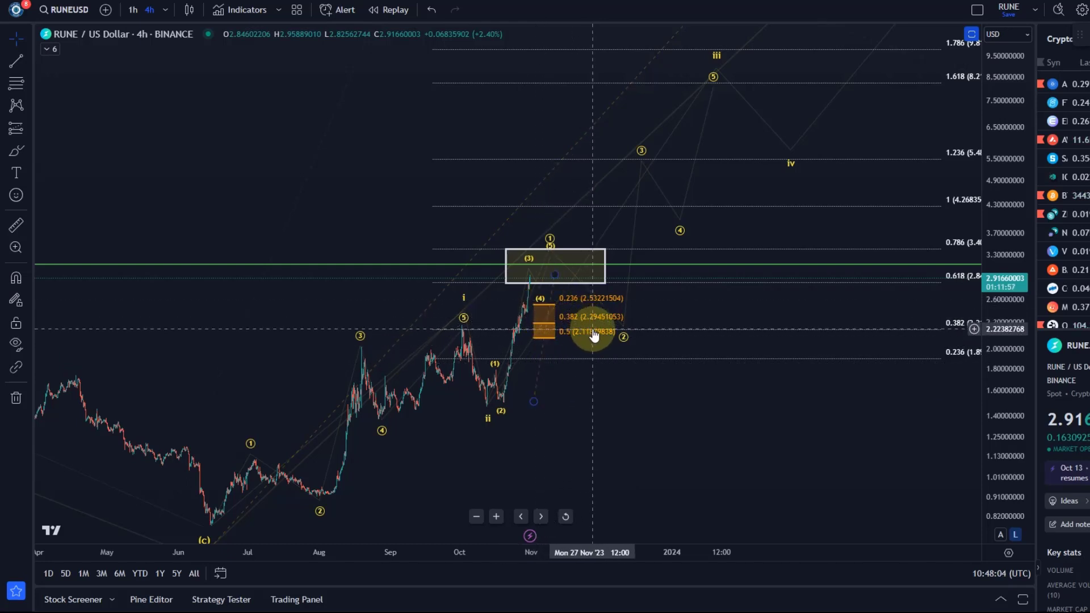
mouse_move(574, 337)
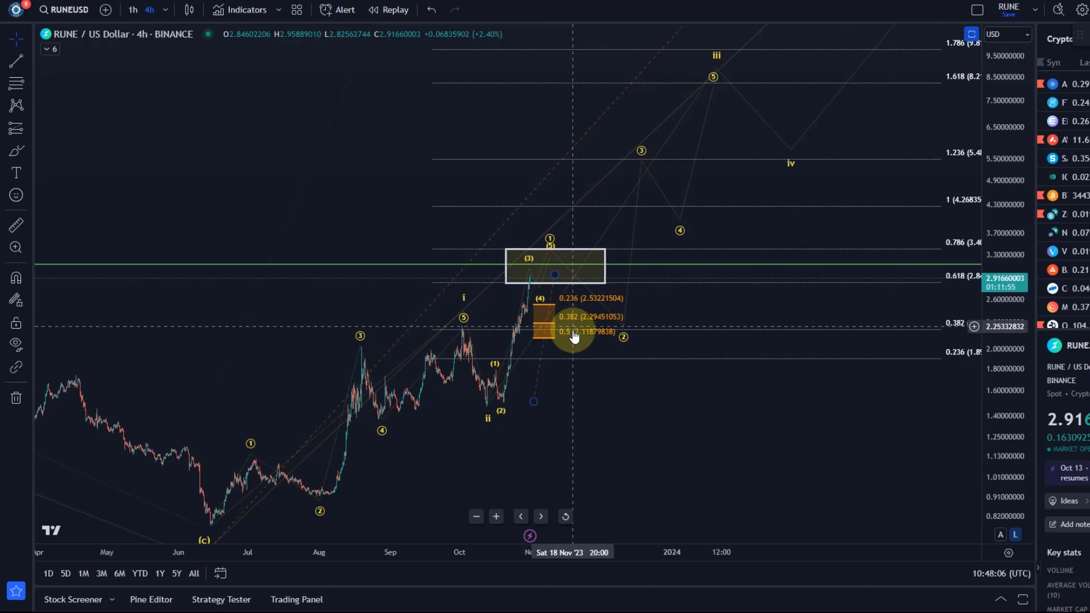
mouse_move(562, 330)
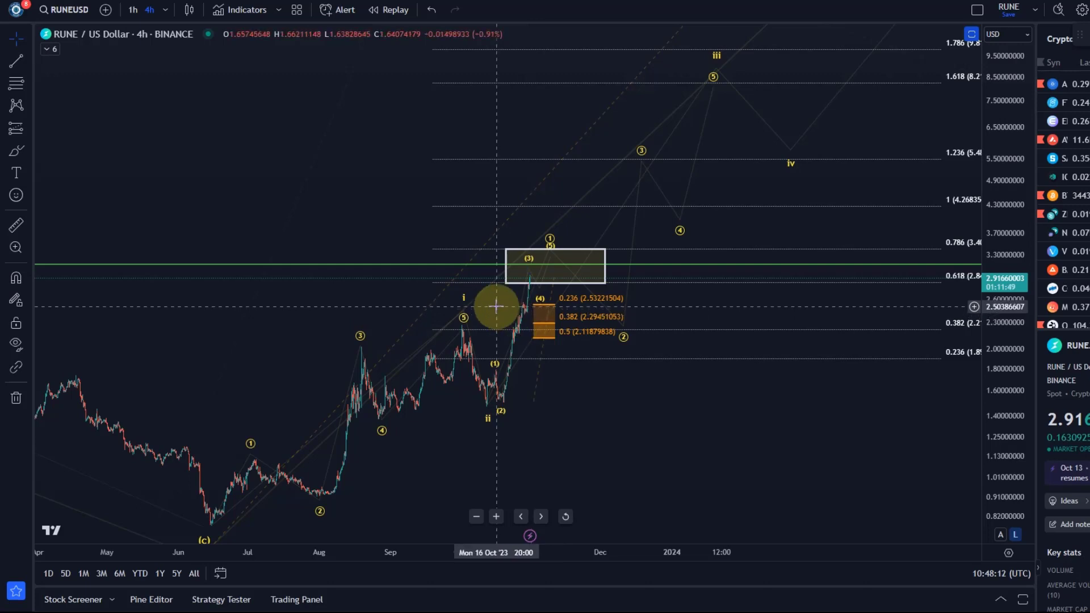
mouse_move(480, 303)
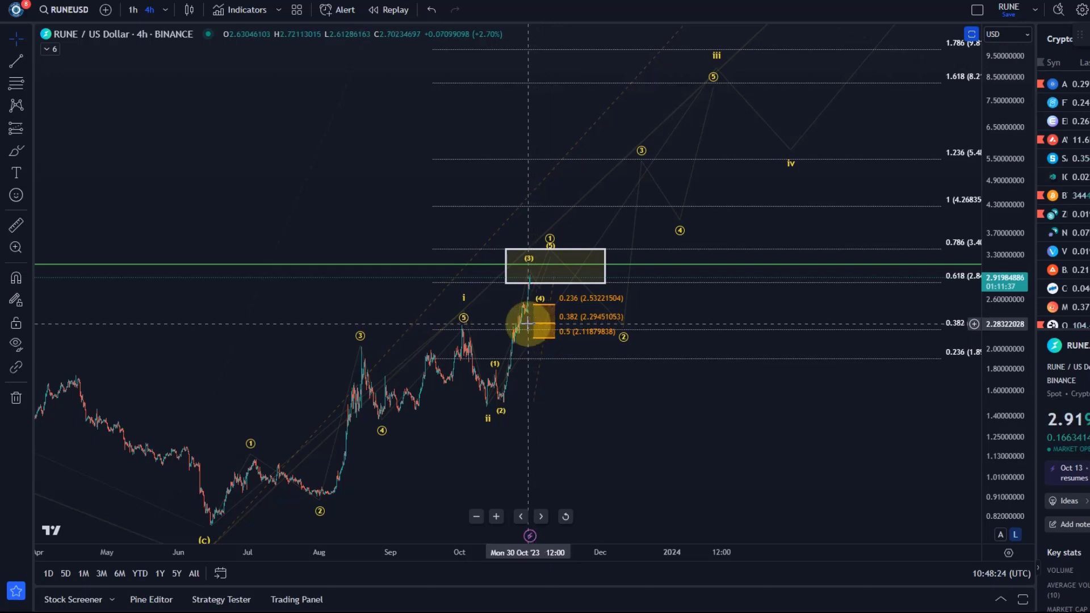
left_click_drag(529, 323, 586, 380)
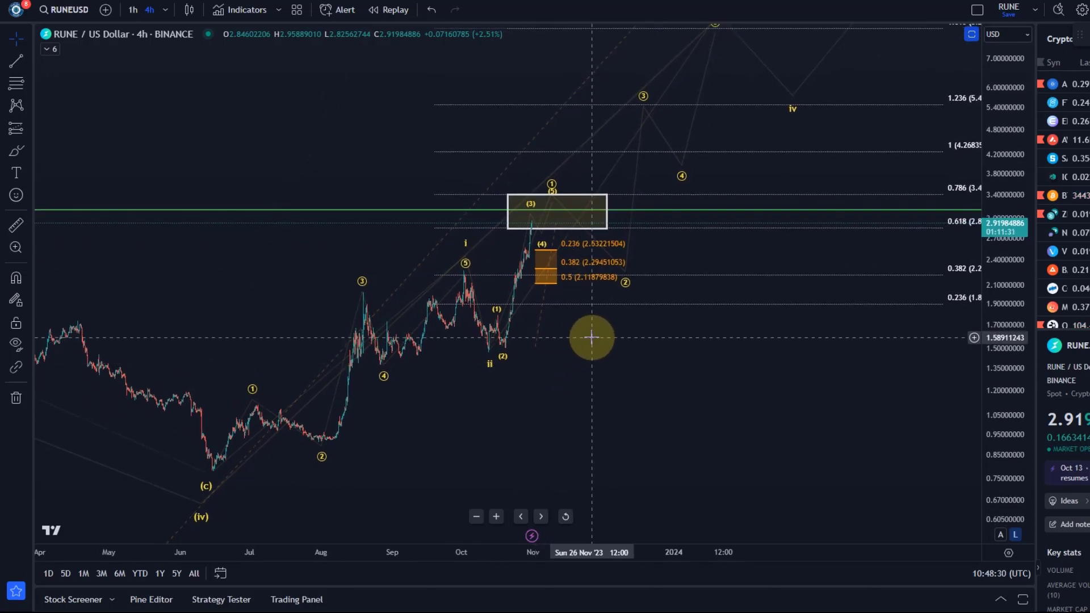
mouse_move(556, 344)
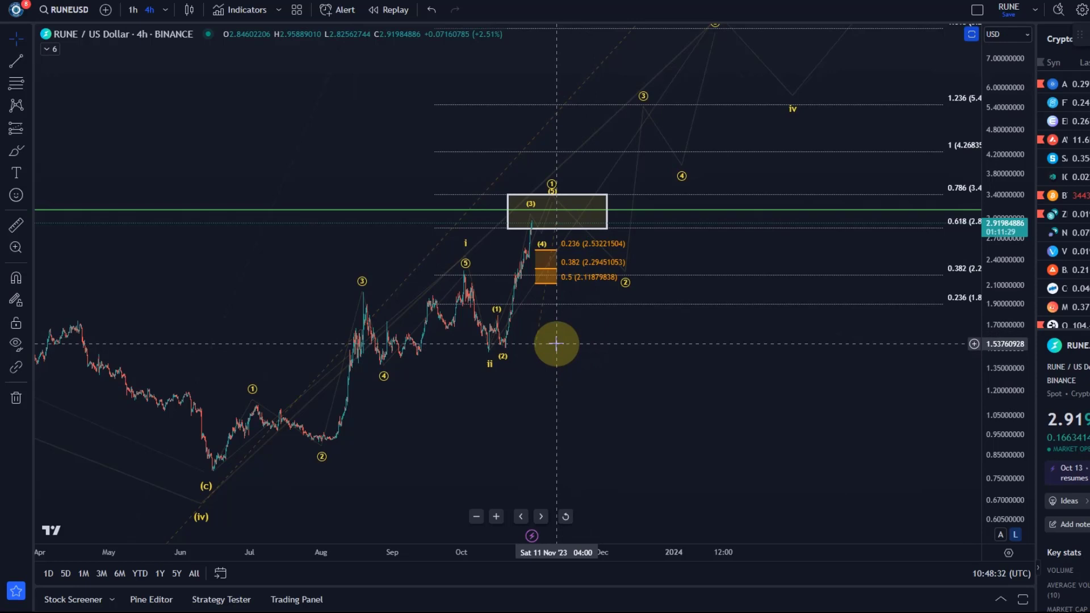
mouse_move(529, 330)
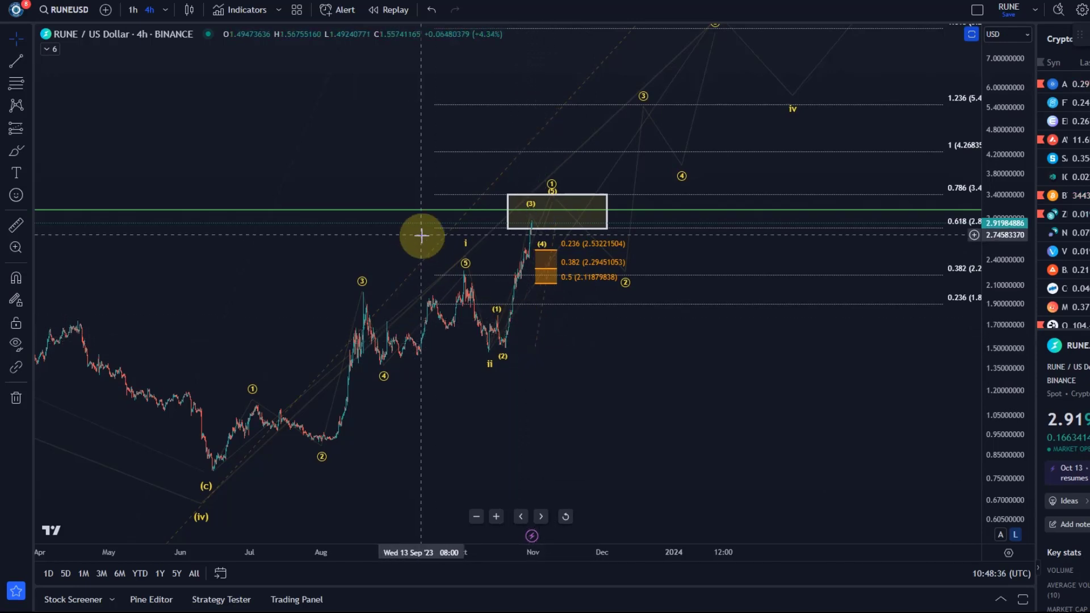
mouse_move(627, 390)
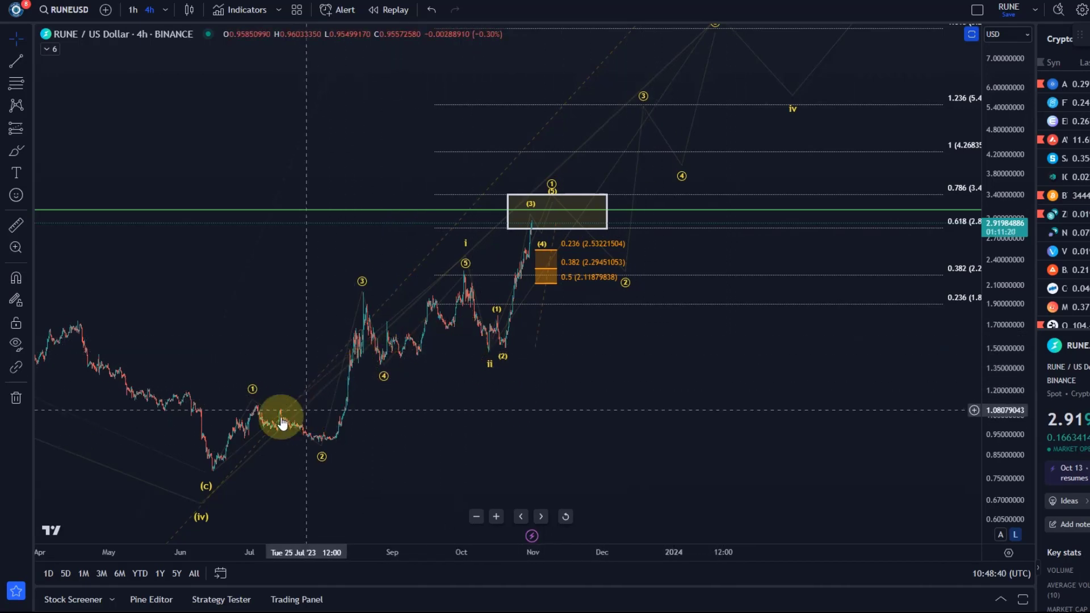
left_click_drag(281, 418, 757, 408)
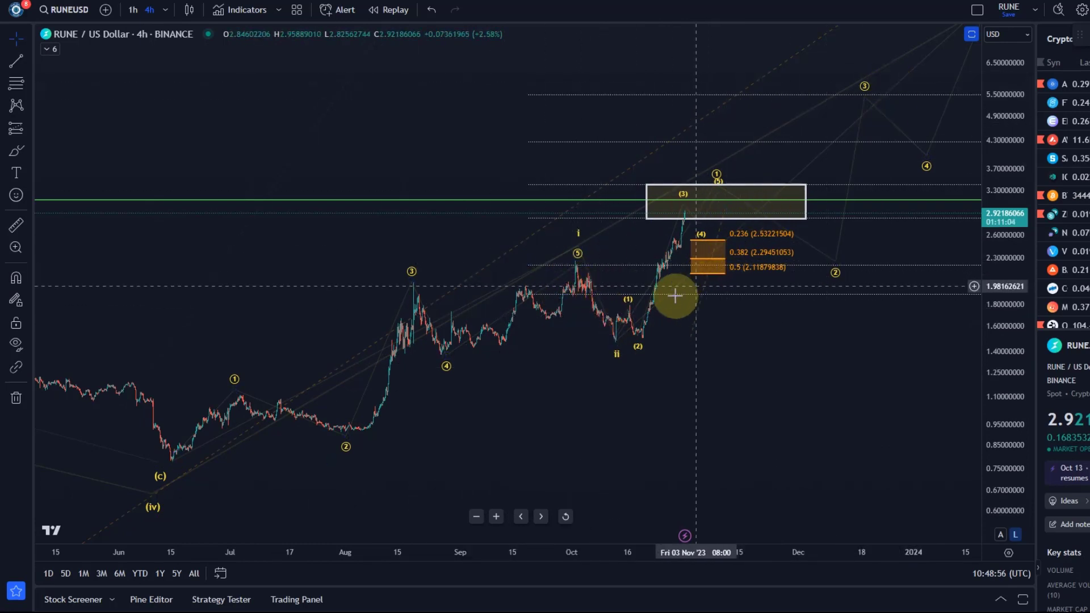
mouse_move(343, 420)
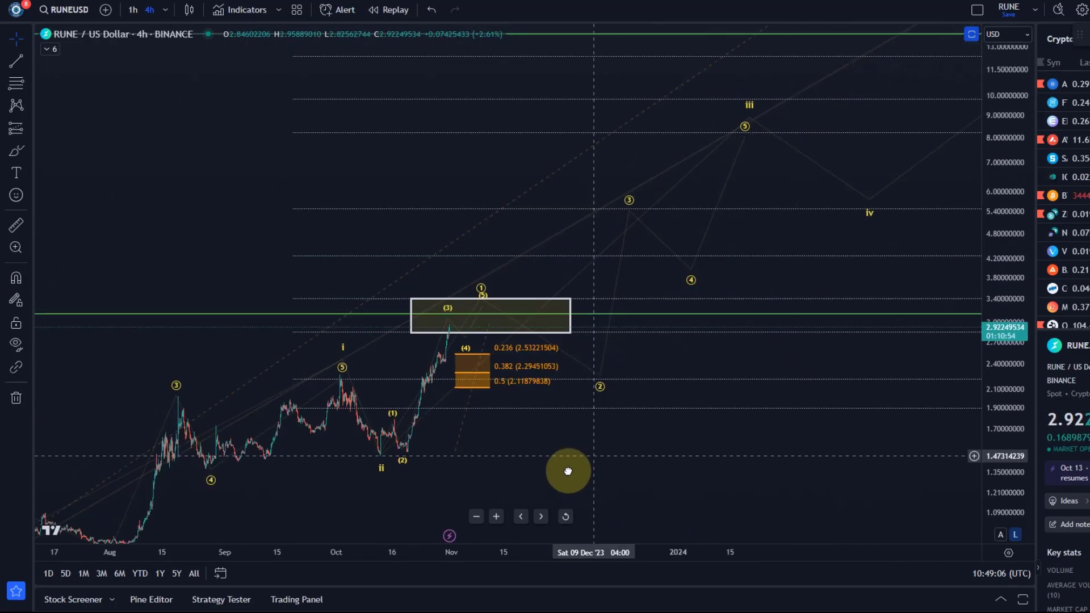
Step: Zoom into the Oct–Nov rally and drag a Fib retracement from the 1.4668 low upward
left_click_drag(568, 471, 679, 201)
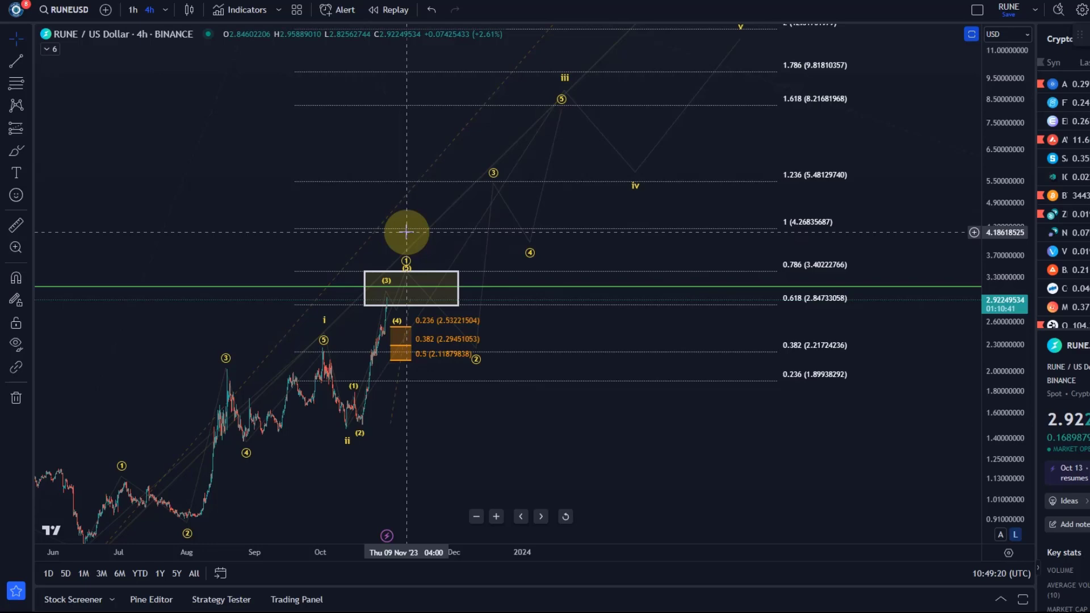
left_click_drag(406, 233, 639, 436)
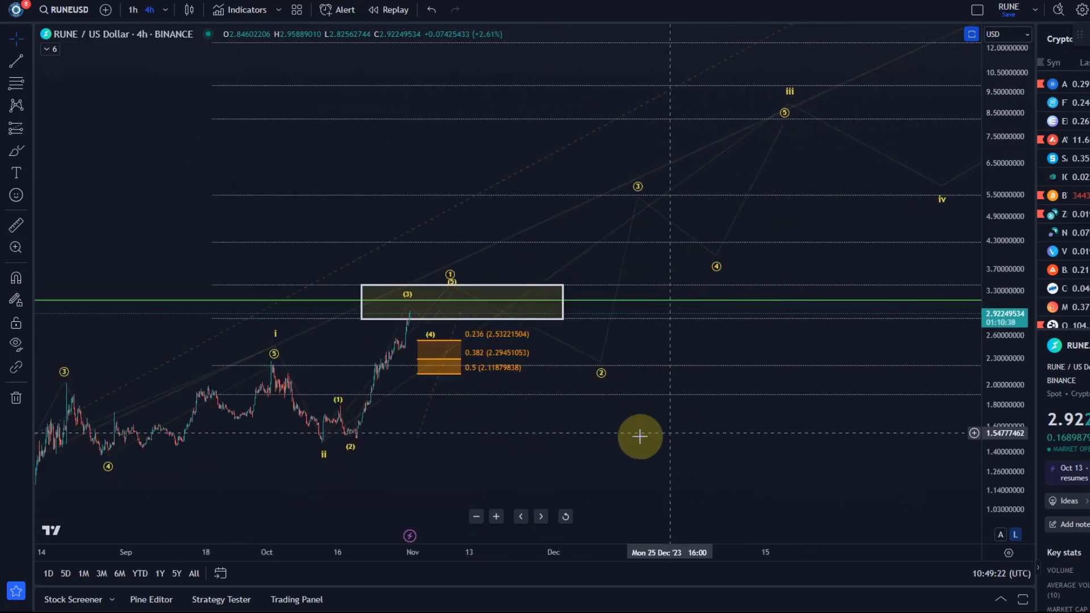
left_click_drag(639, 436, 979, 427)
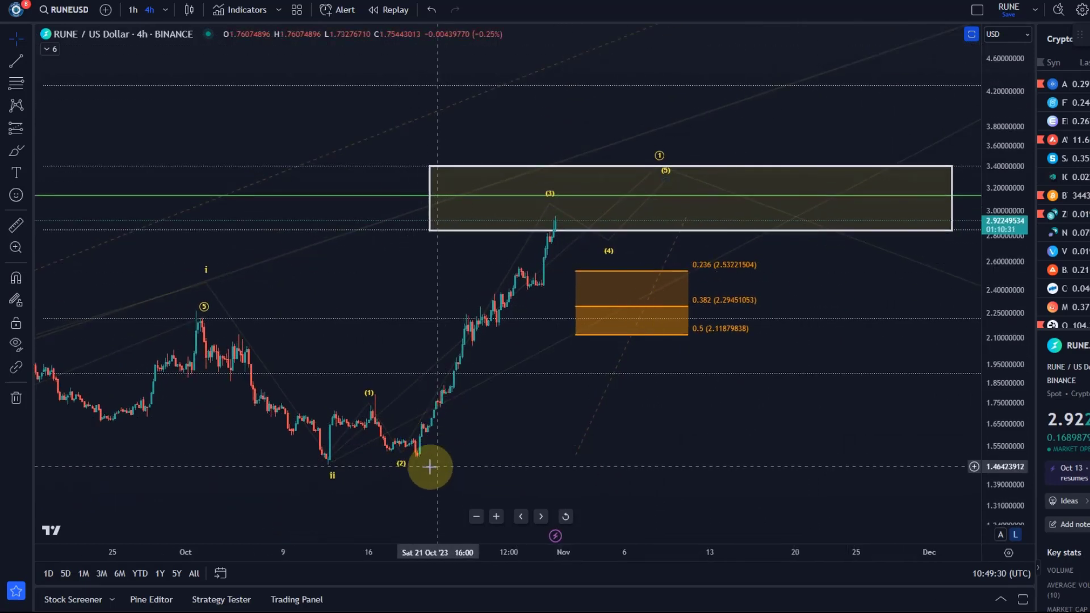
mouse_move(551, 208)
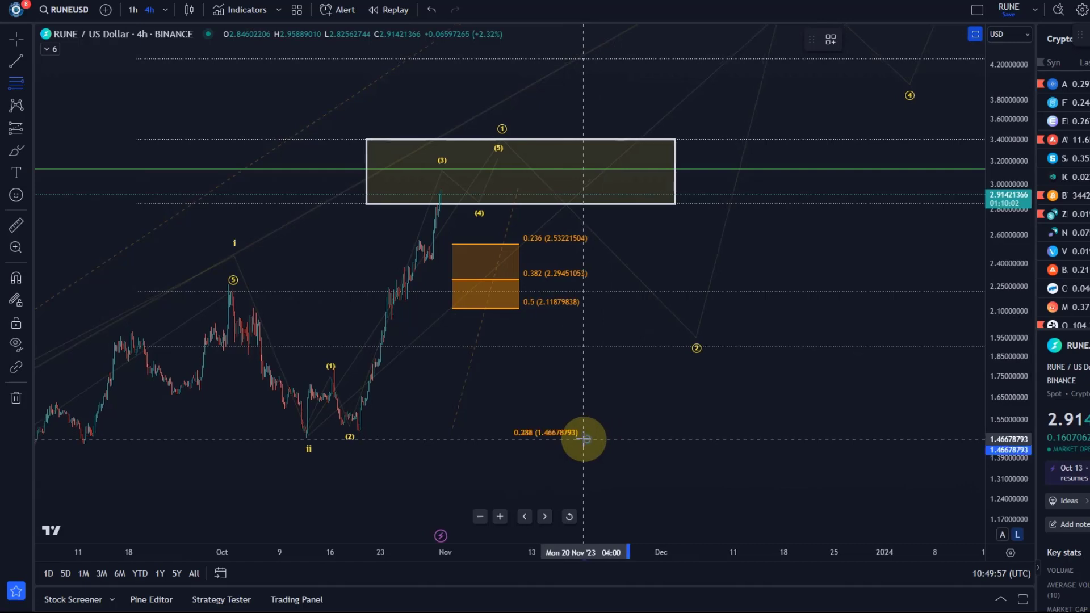
left_click_drag(586, 439, 742, 192)
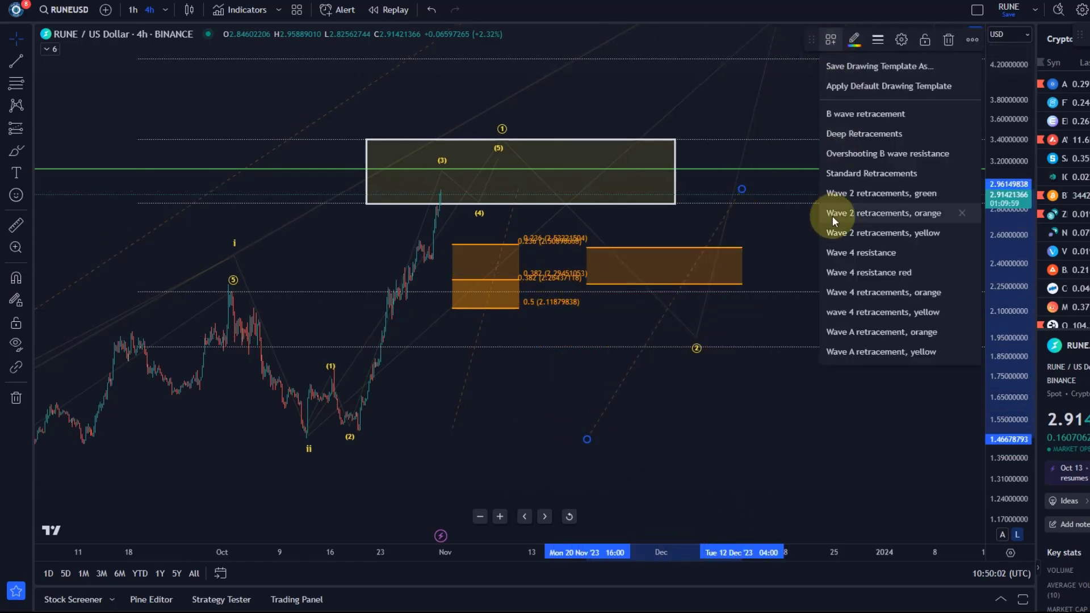
Step: Apply the Wave 2 retracements preset (0.5, 0.618, 0.786) and lower background opacity
left_click(881, 237)
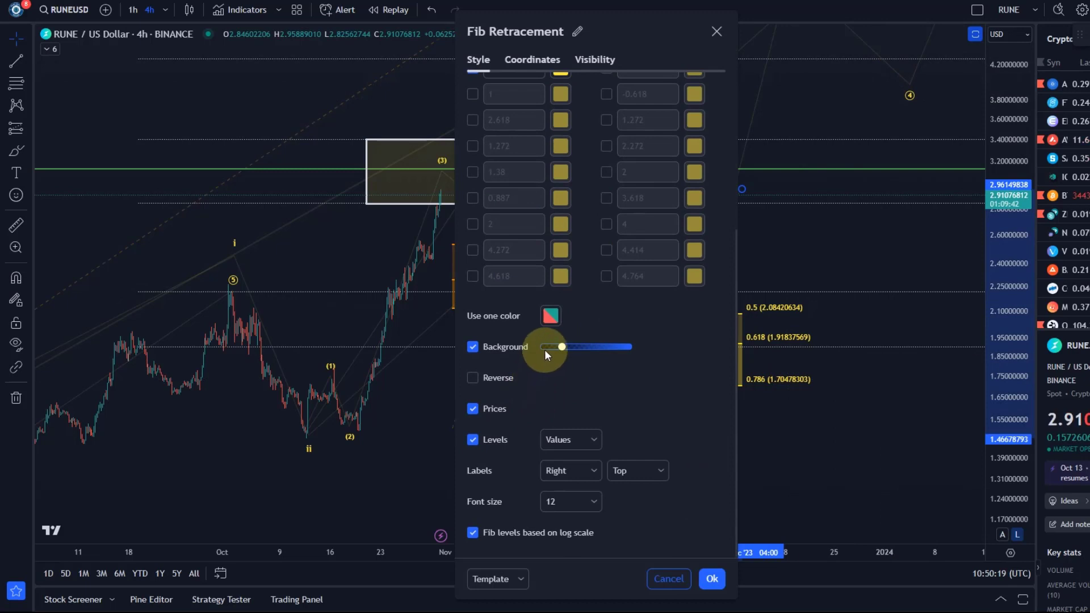
left_click_drag(561, 347, 549, 346)
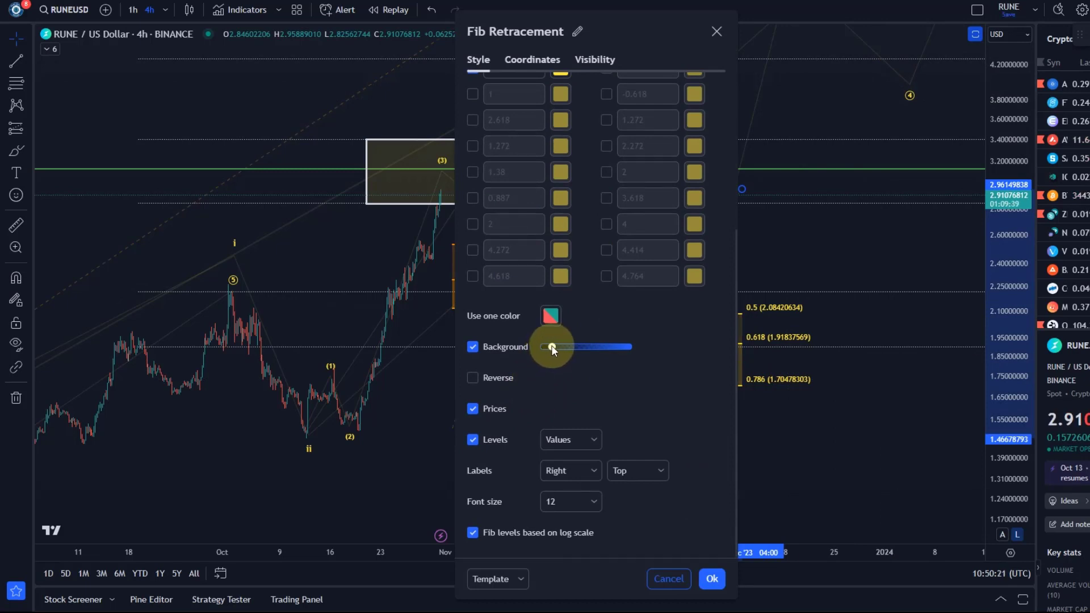